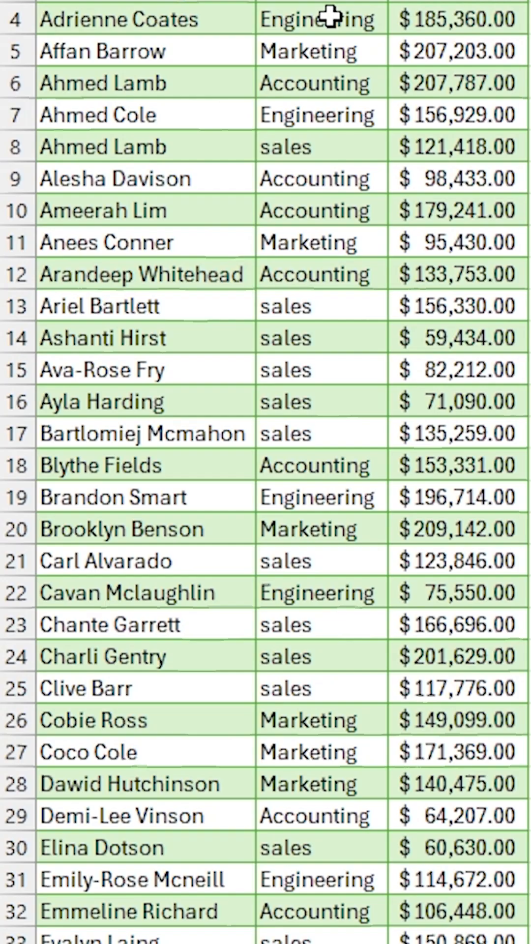
# Spill the distinct departments into E2 with =UNIQUE(EmployeeData7[Department]).
pyautogui.scroll(-3)
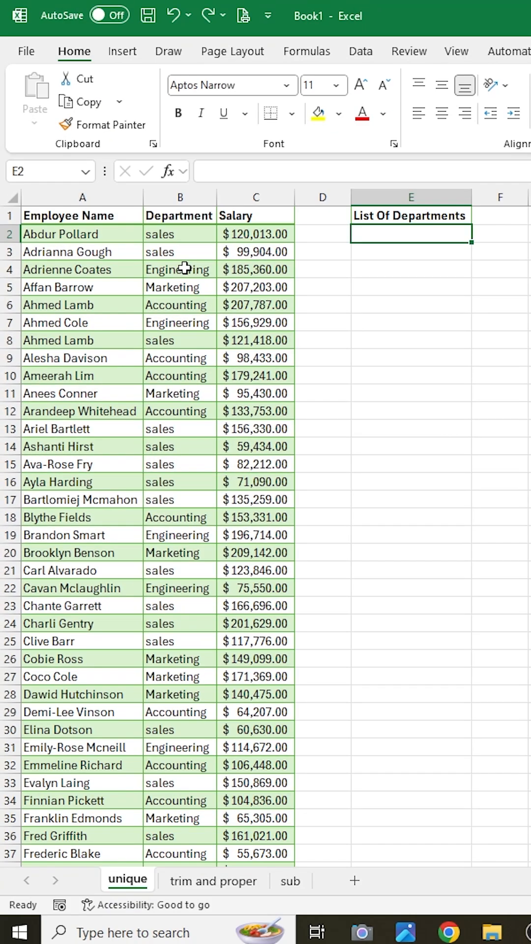
pyautogui.write('=UNIQUE(EmployeeData7[Department')
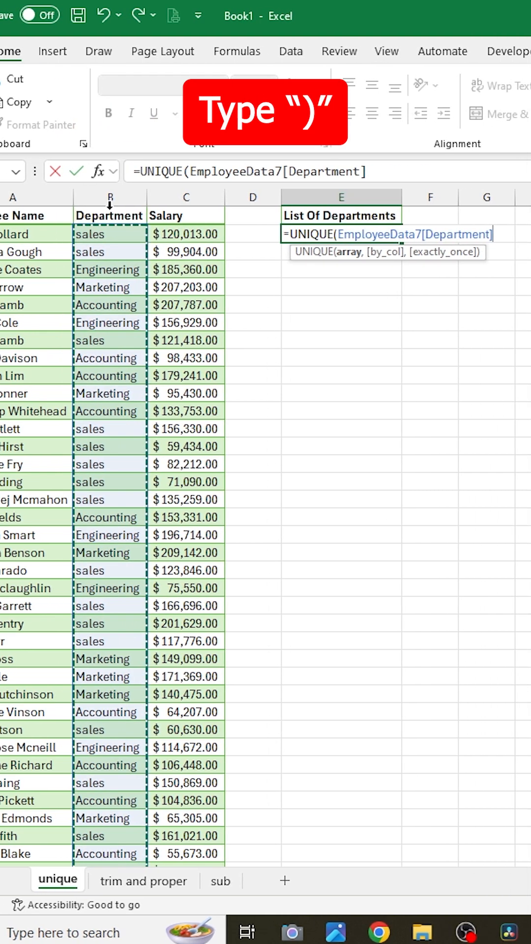
pyautogui.press('Enter')
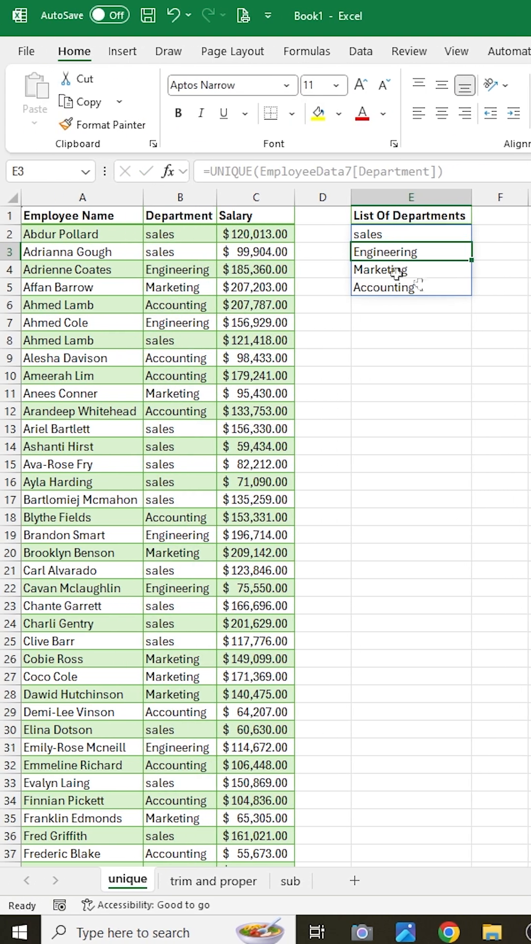
pyautogui.click(212, 880)
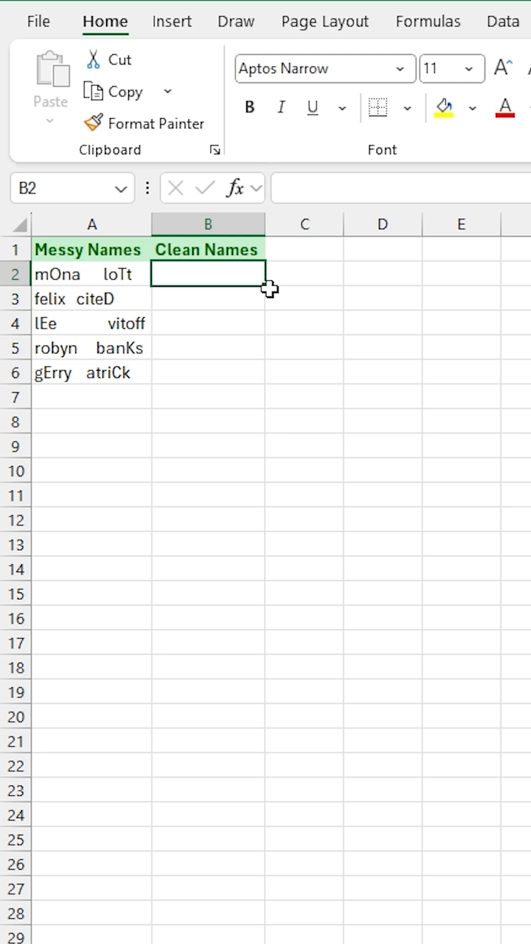
# Clean the names with =TRIM(PROPER(A2)) in B2, filled down to B6.
pyautogui.write('=TRIM(')
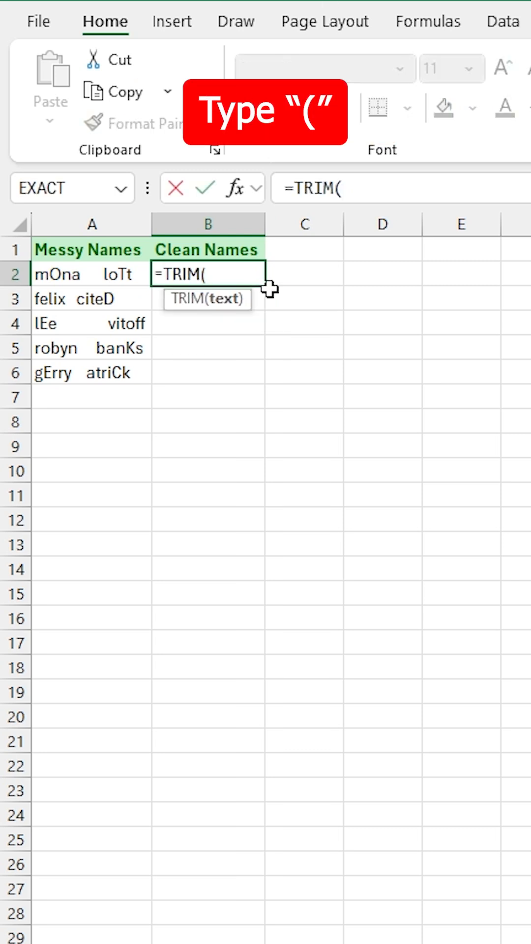
pyautogui.write('PROPER(A2')
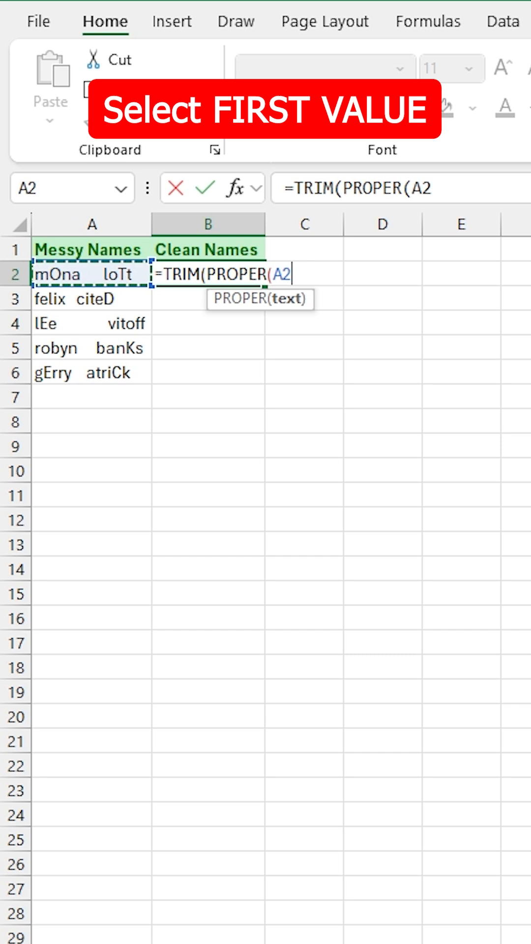
pyautogui.write('))')
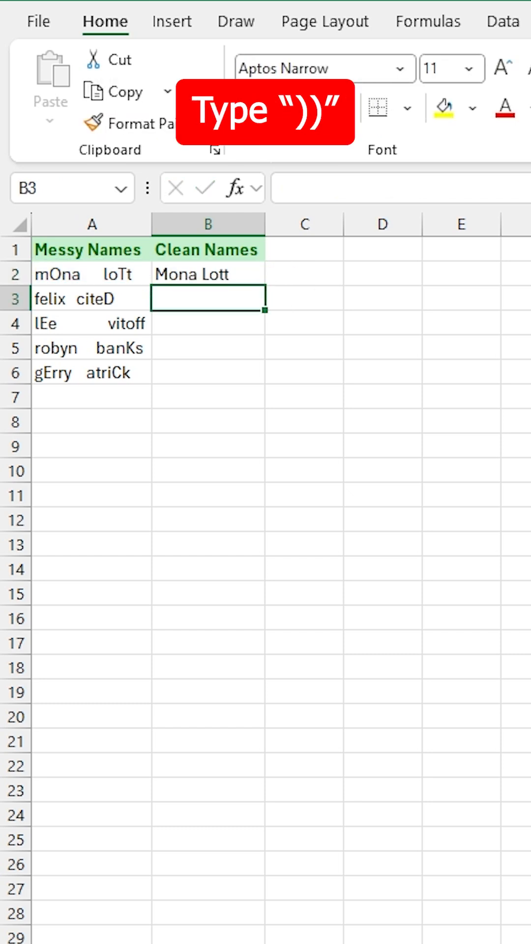
pyautogui.doubleClick(261, 285)
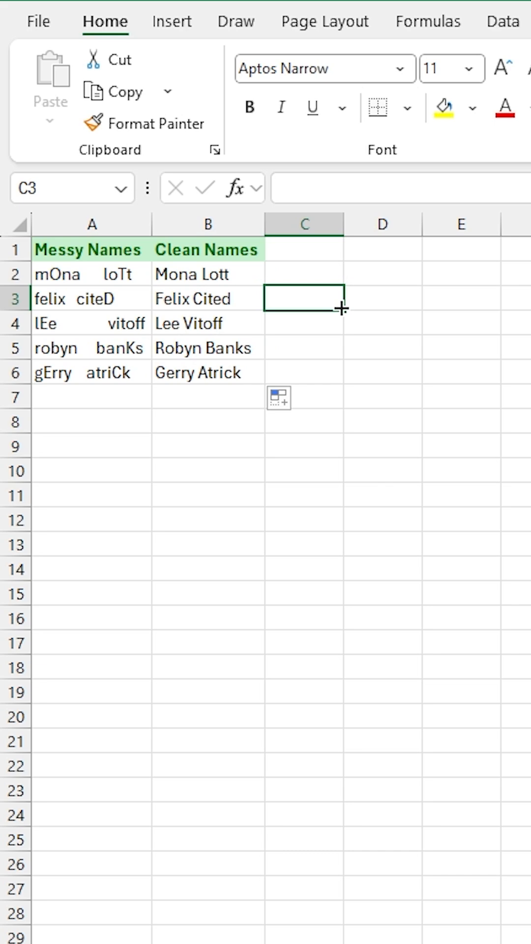
pyautogui.click(287, 880)
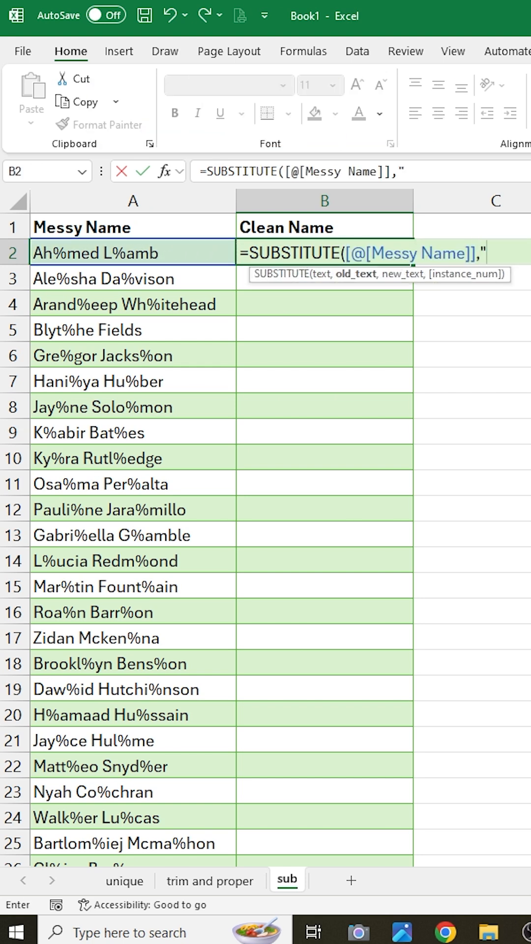
# Strip % signs from every name with =SUBSTITUTE([@[Messy Name]],"%","") in B2.
pyautogui.write('%')
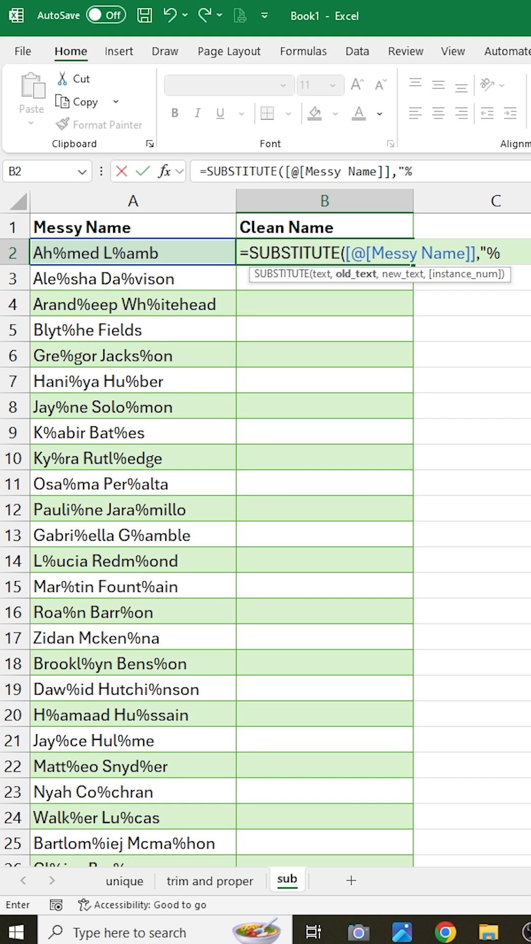
pyautogui.write('",')
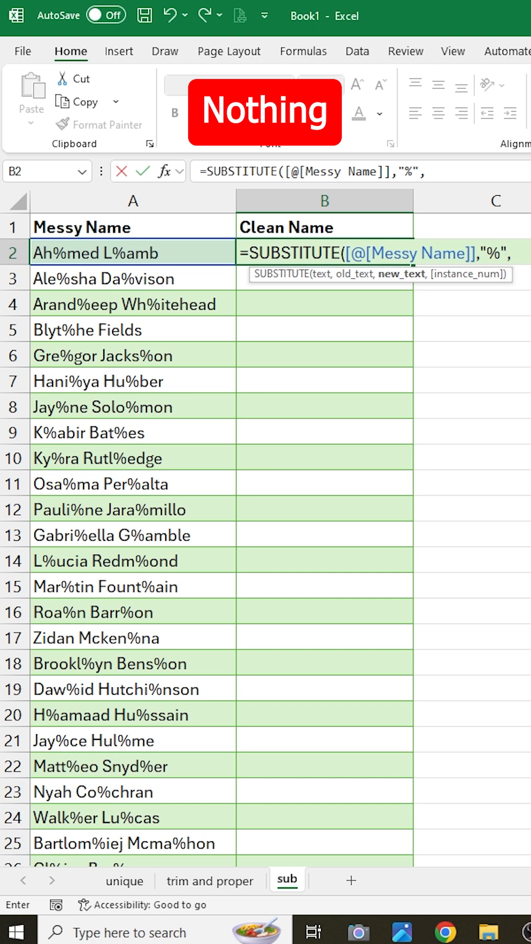
pyautogui.write('""')
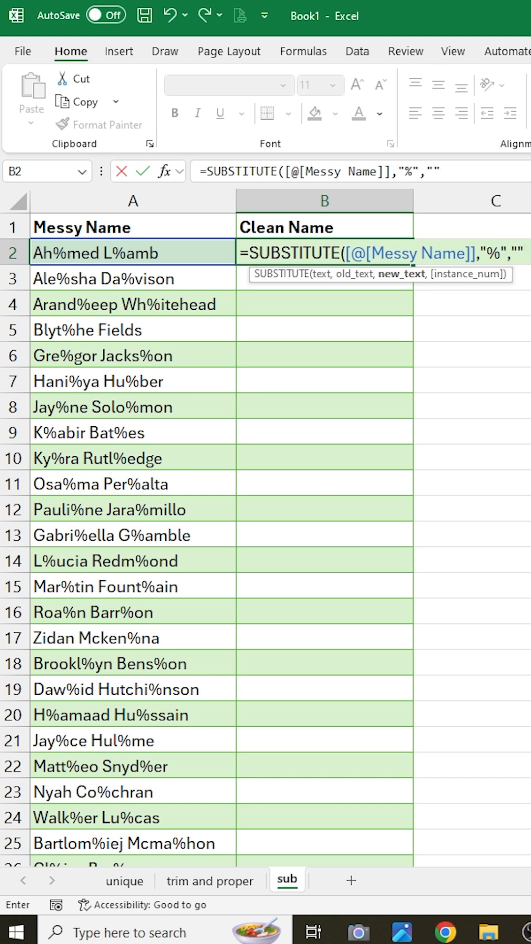
pyautogui.press('Enter')
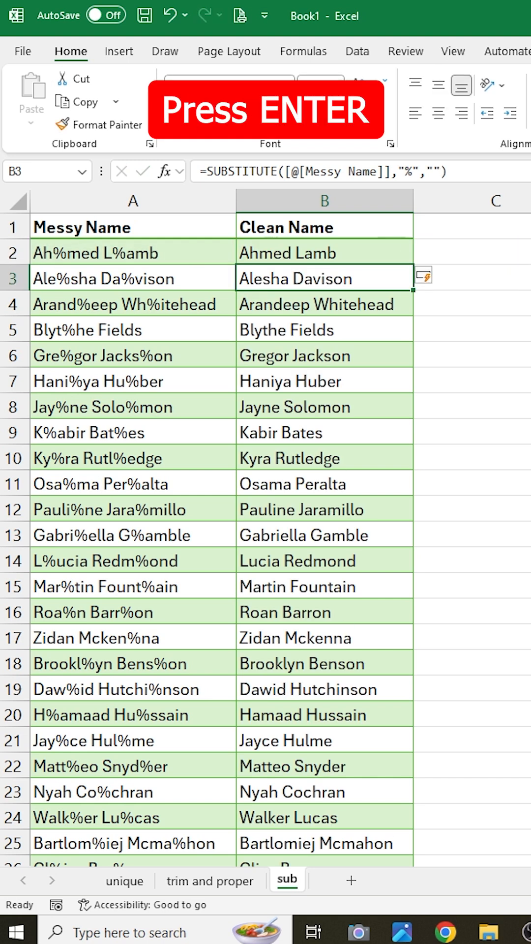